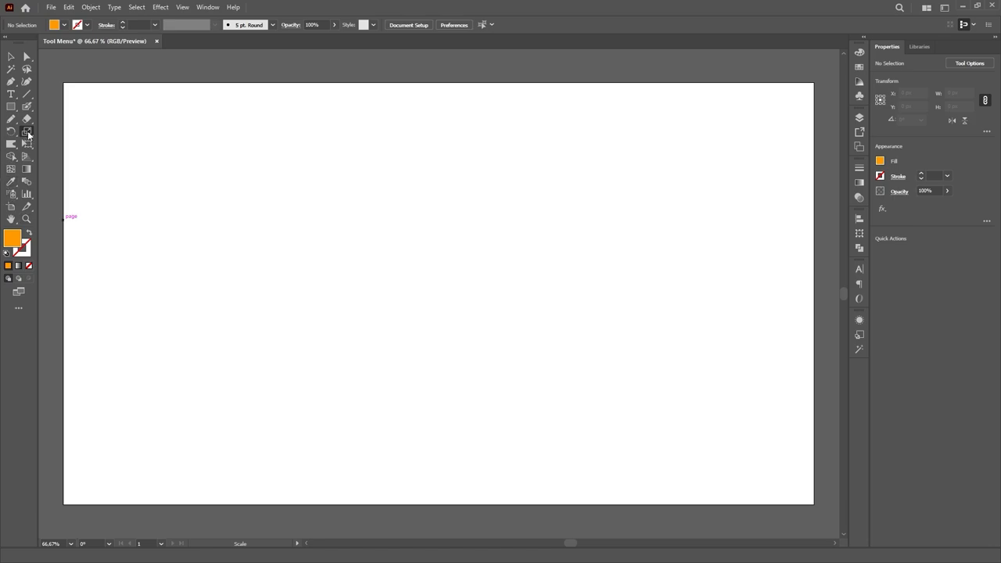
Step: Review the Scale tool's options dialog and dismiss it without changes
double_click(25, 131)
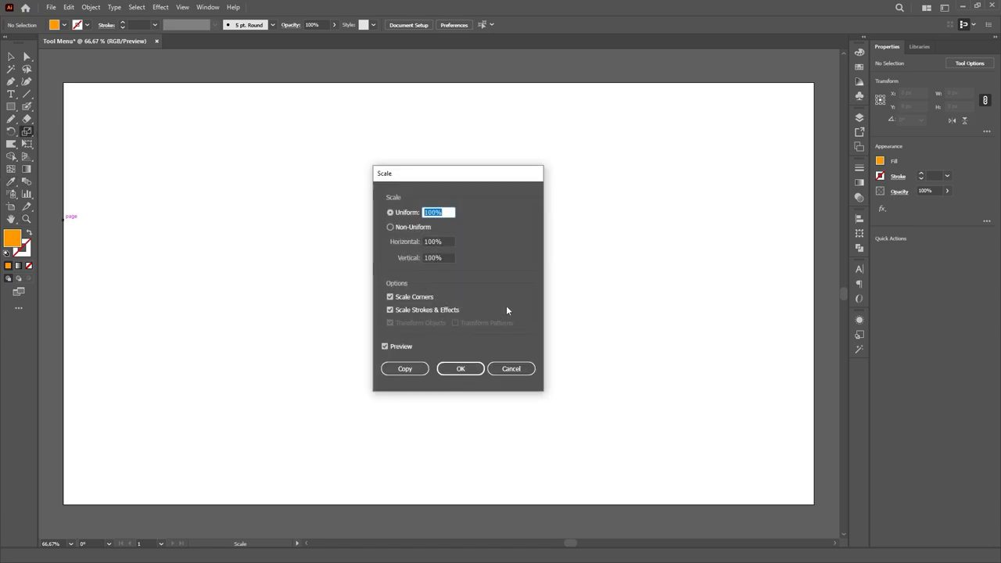
left_click(460, 369)
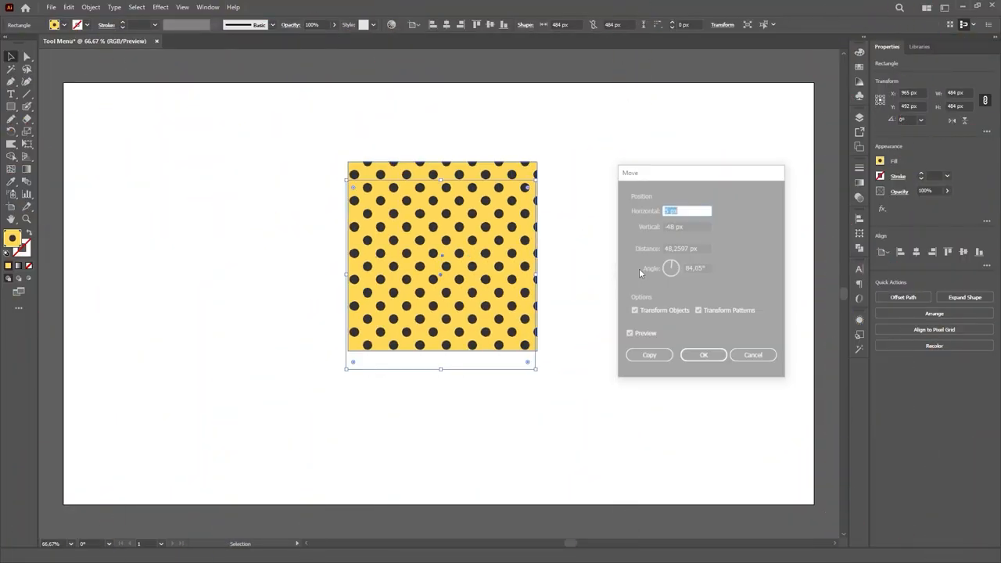
Step: Enter horizontal and vertical move offsets (-50 px vertical) and adjust the move angle
left_click_drag(700, 172, 679, 175)
type("-50")
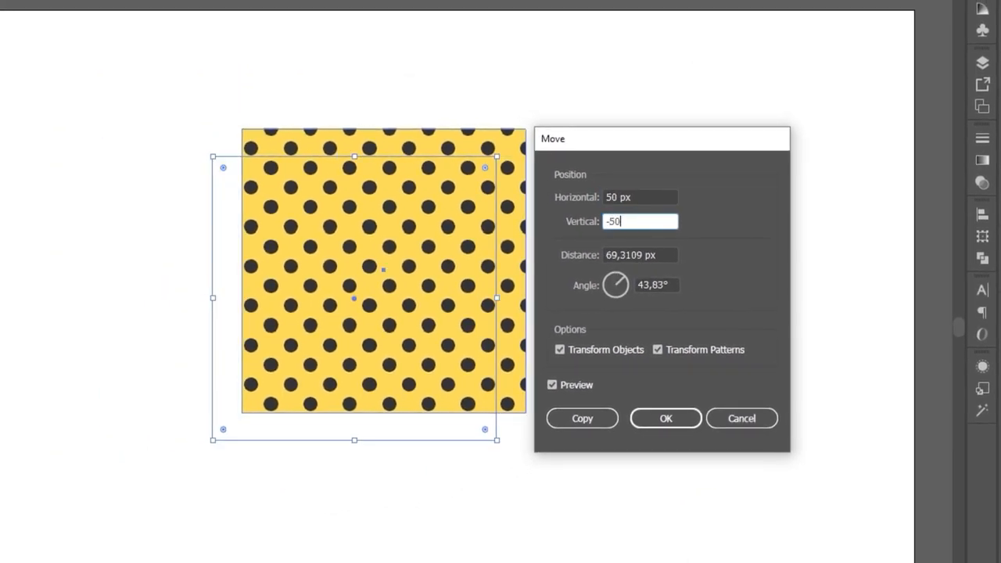
key("Tab")
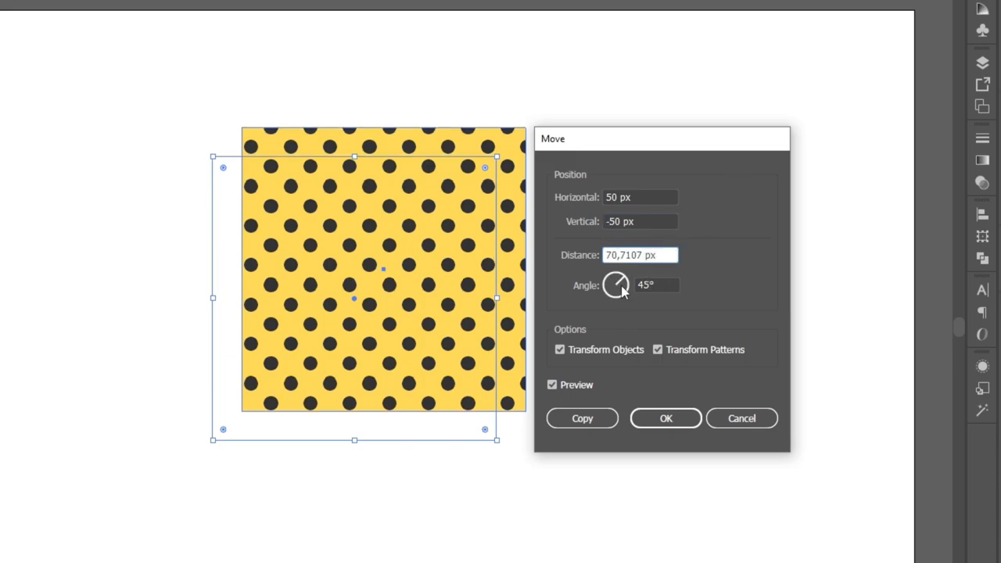
left_click(616, 283)
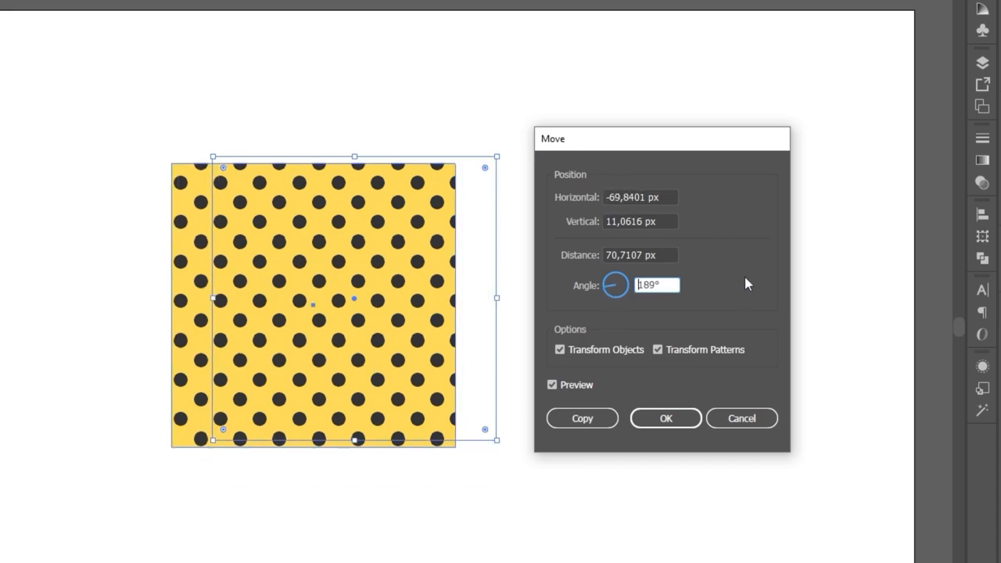
Step: Untick Transform Objects so only the pattern moves, with offsets 40 and 90
left_click(560, 350)
type("-16")
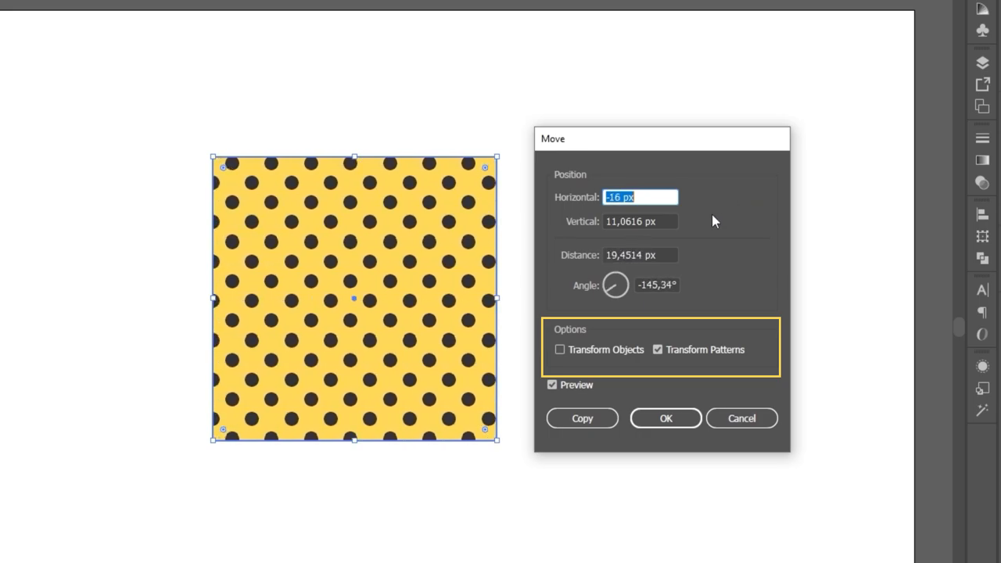
type("40 px")
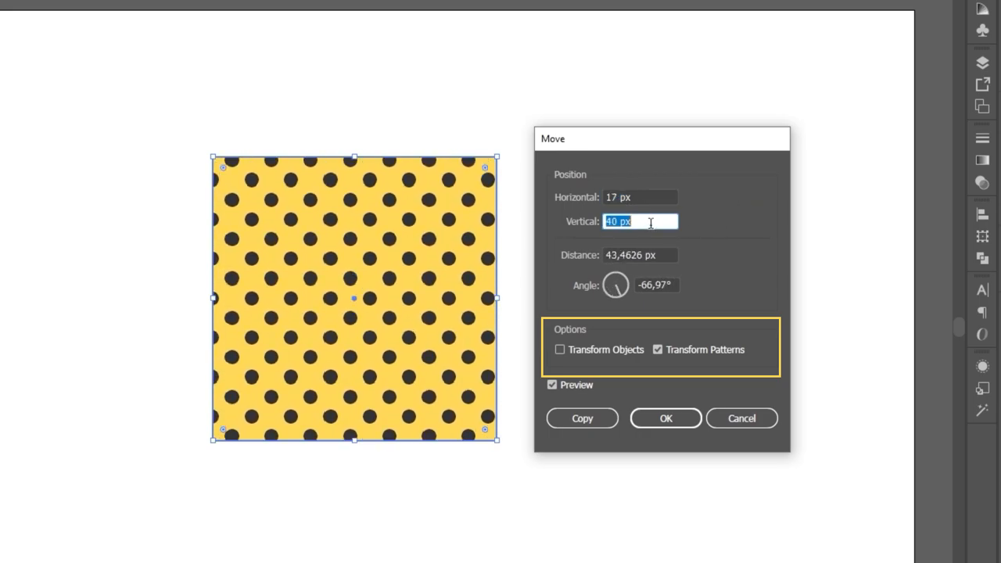
type("90")
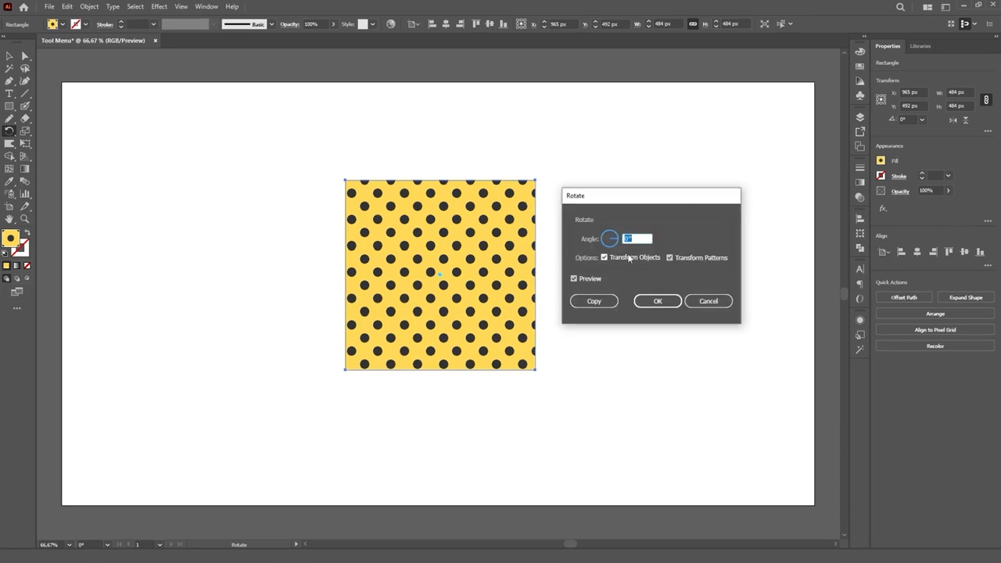
Step: Set the rotation angle to 48° with Preview on
type("48")
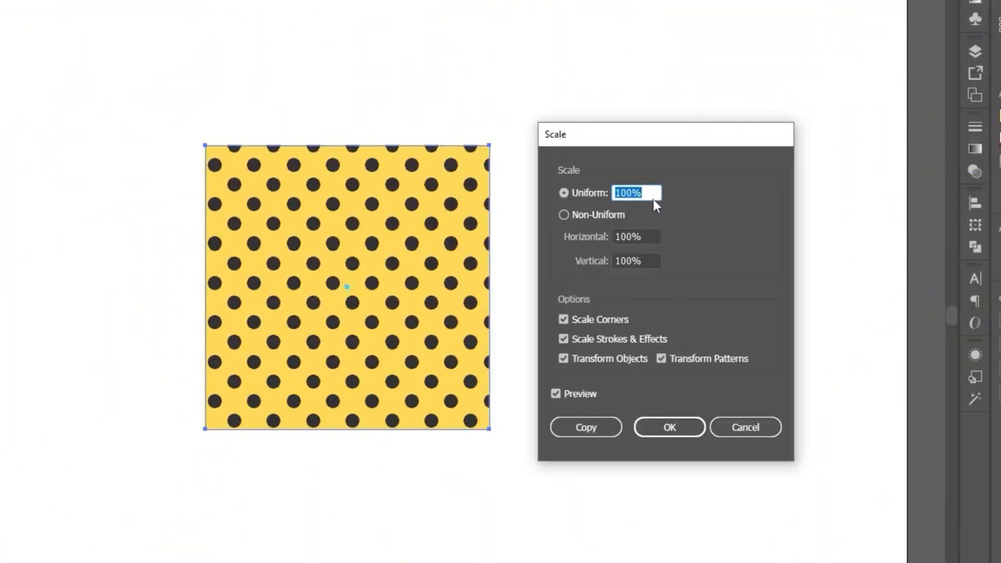
Step: Try 60% uniform scaling, non-uniform scaling of the pattern only, then 80% uniform
type("60%")
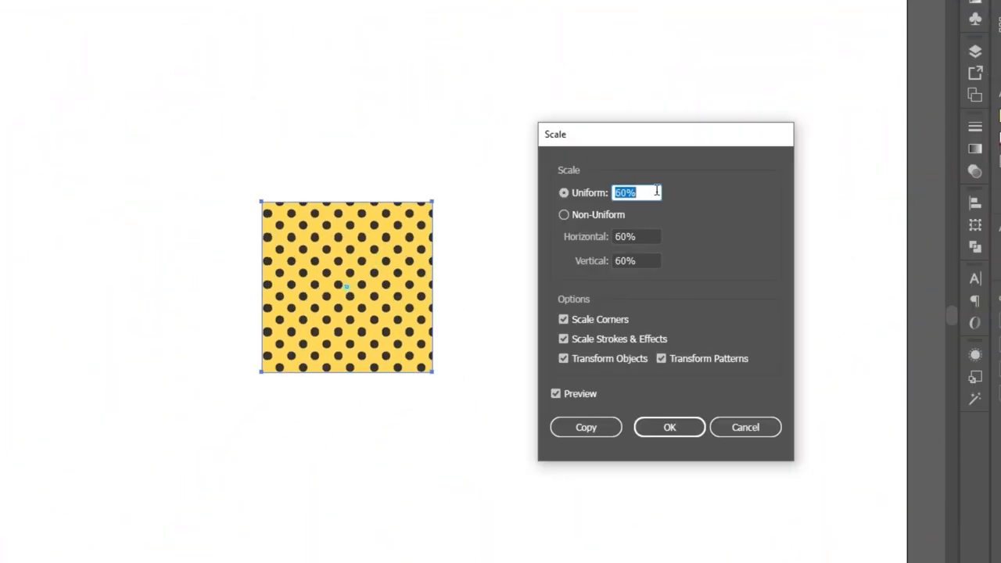
left_click(563, 214)
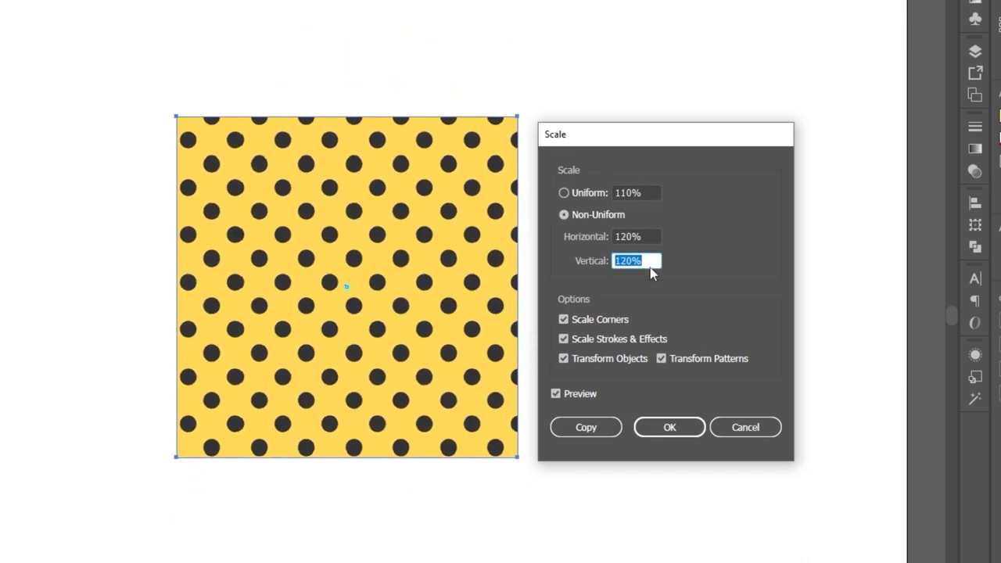
left_click(563, 358)
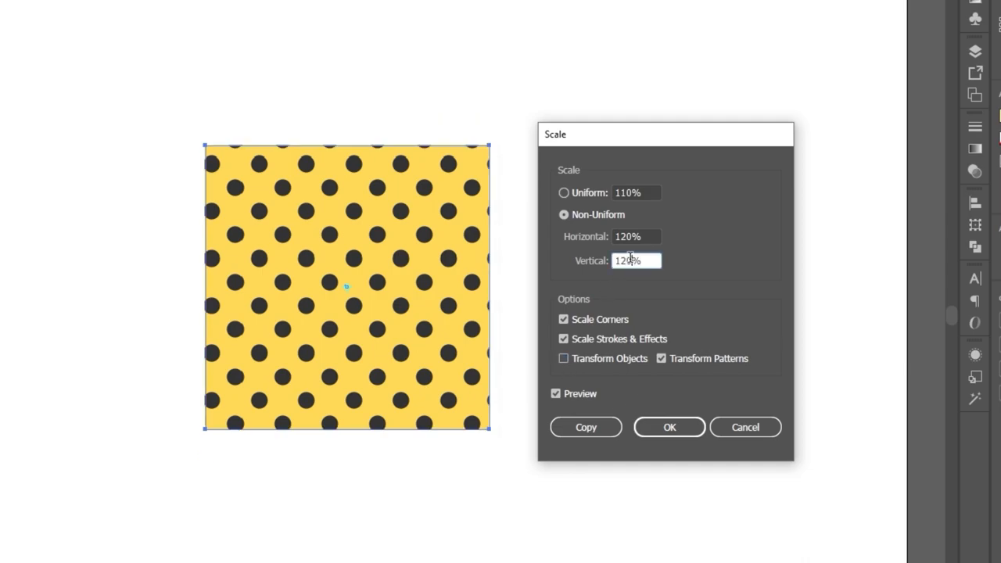
left_click(563, 193)
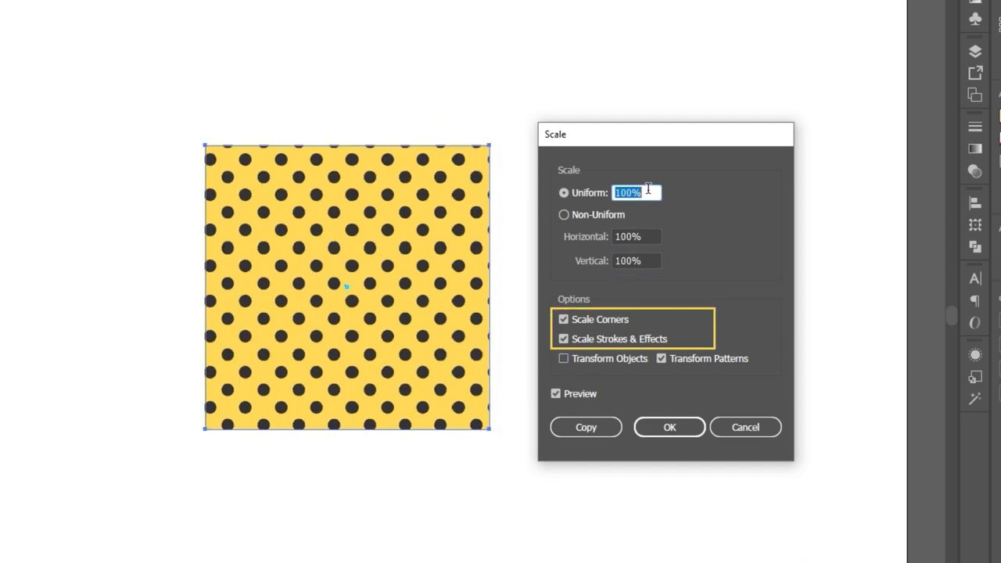
type("80%")
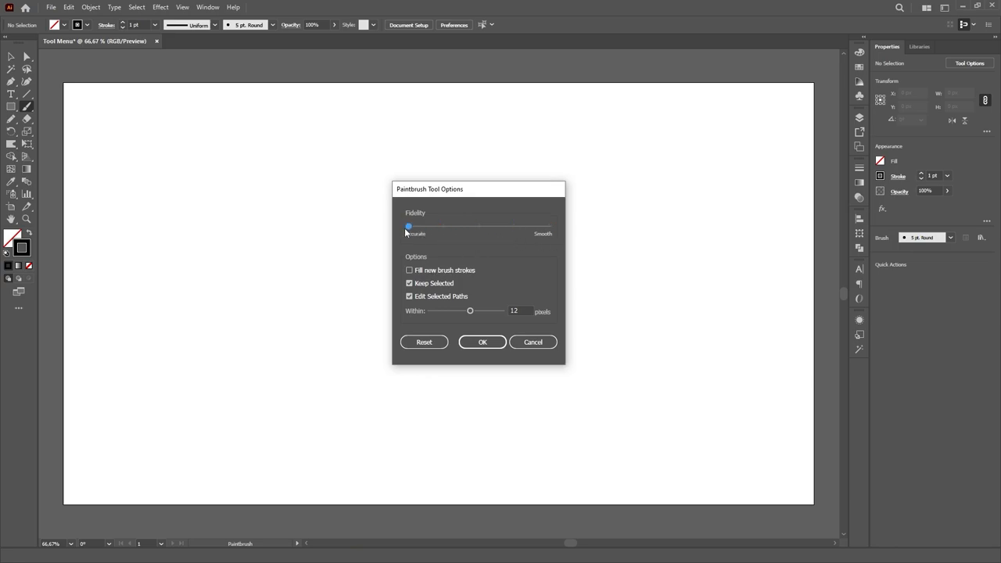
Step: Push paintbrush fidelity toward smooth, re-enable editing selected paths and confirm the settings
left_click(482, 341)
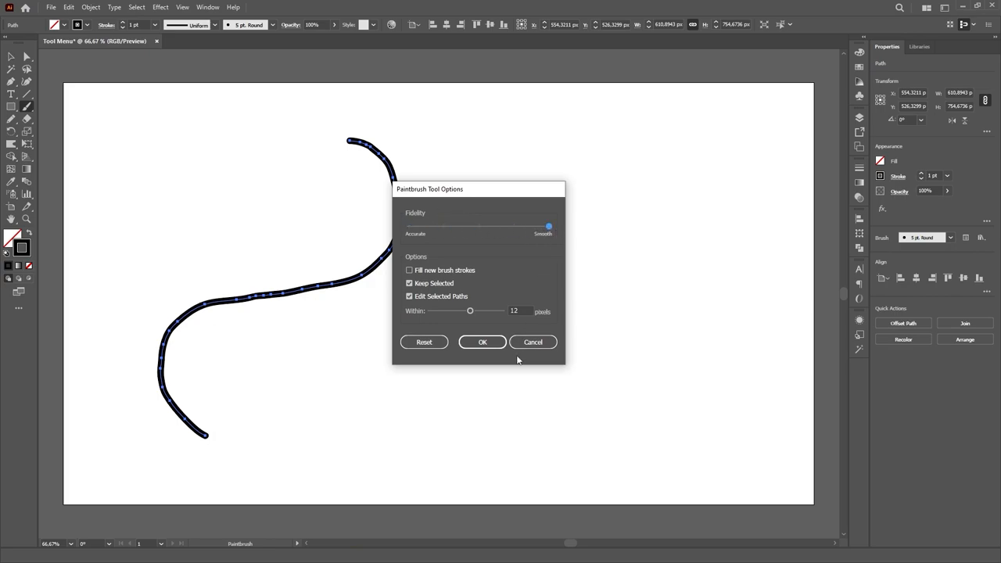
left_click(481, 341)
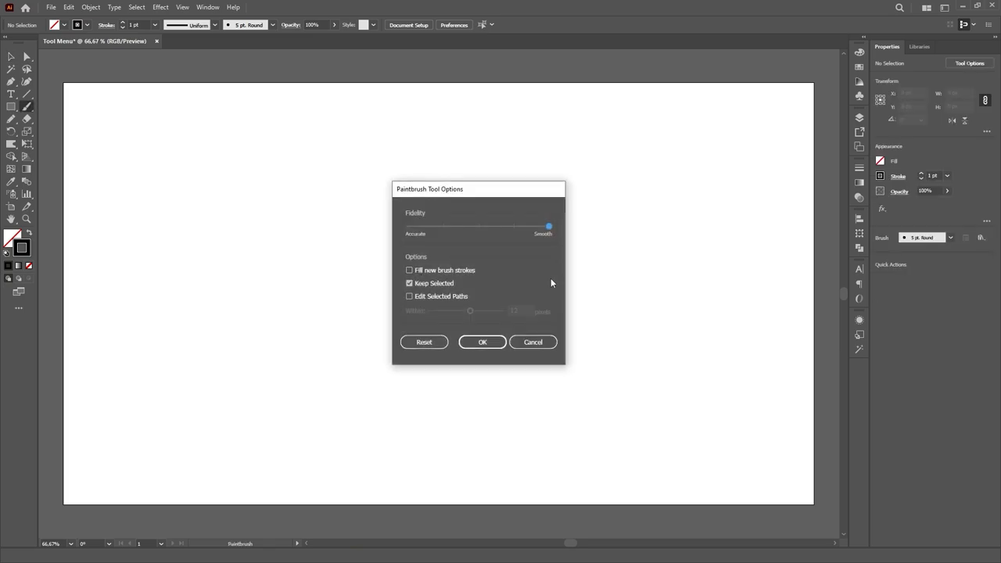
left_click(410, 296)
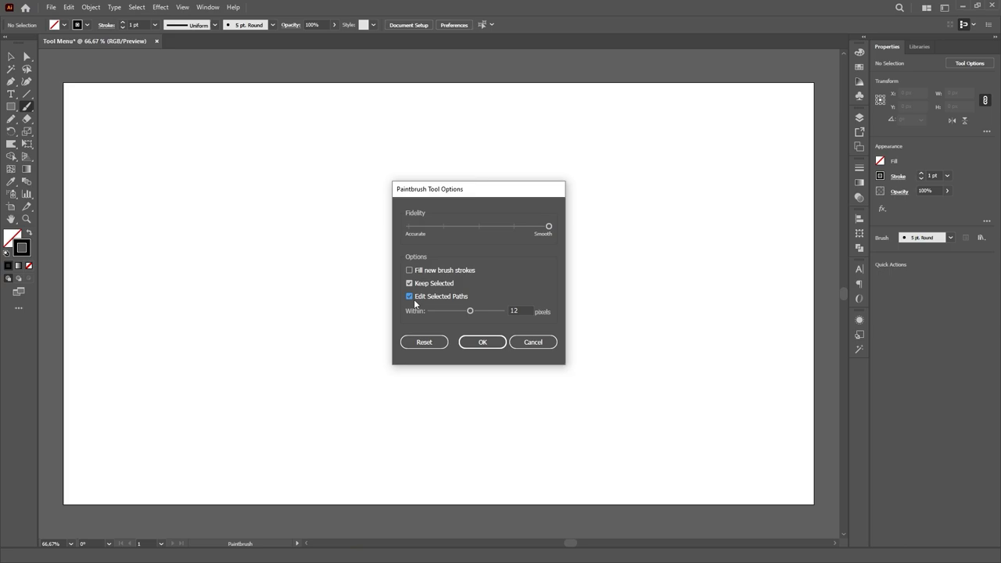
left_click(481, 341)
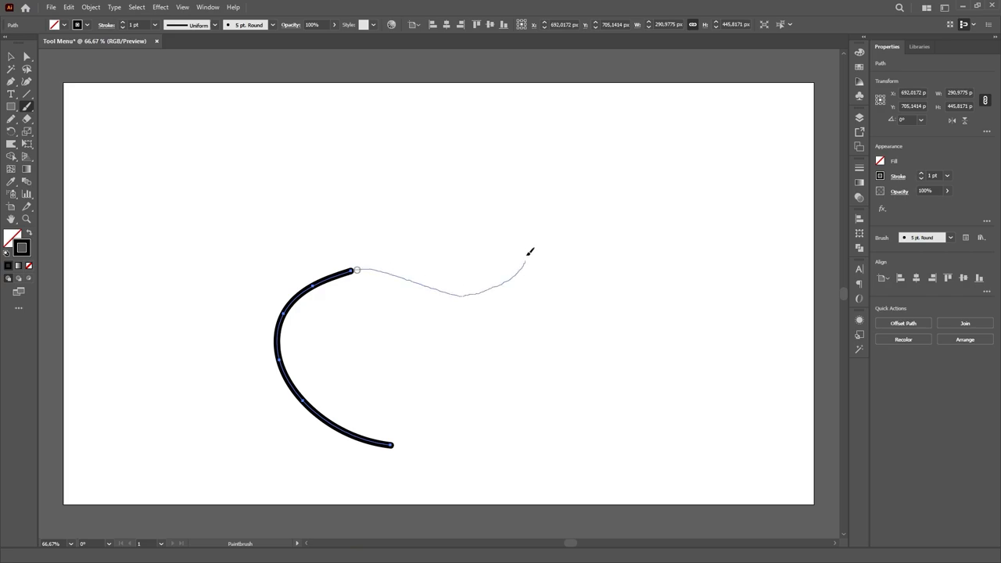
Step: Redraw the end of the S-shaped curve with the Pencil and close the Pencil options
left_click_drag(360, 269, 488, 185)
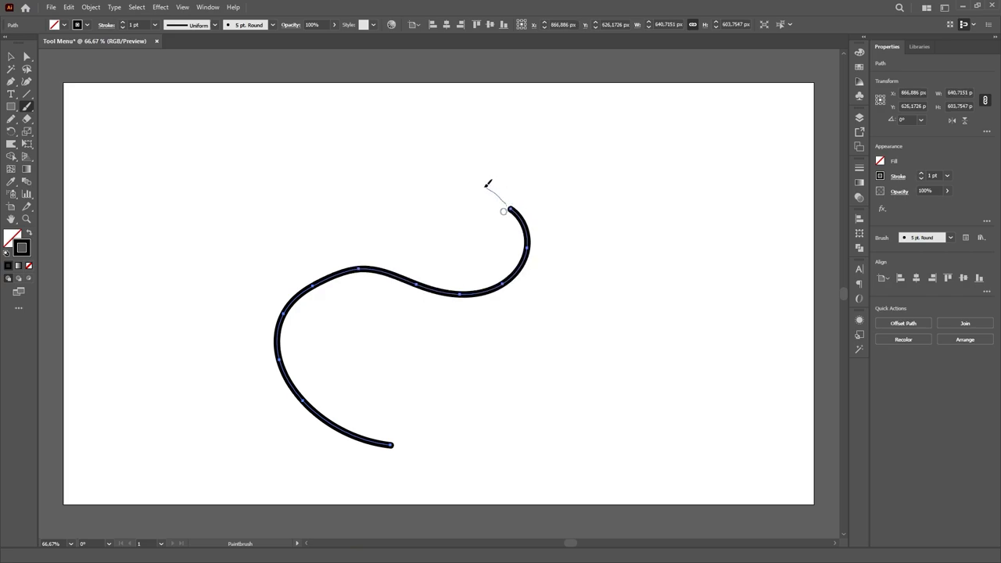
left_click_drag(509, 211, 190, 298)
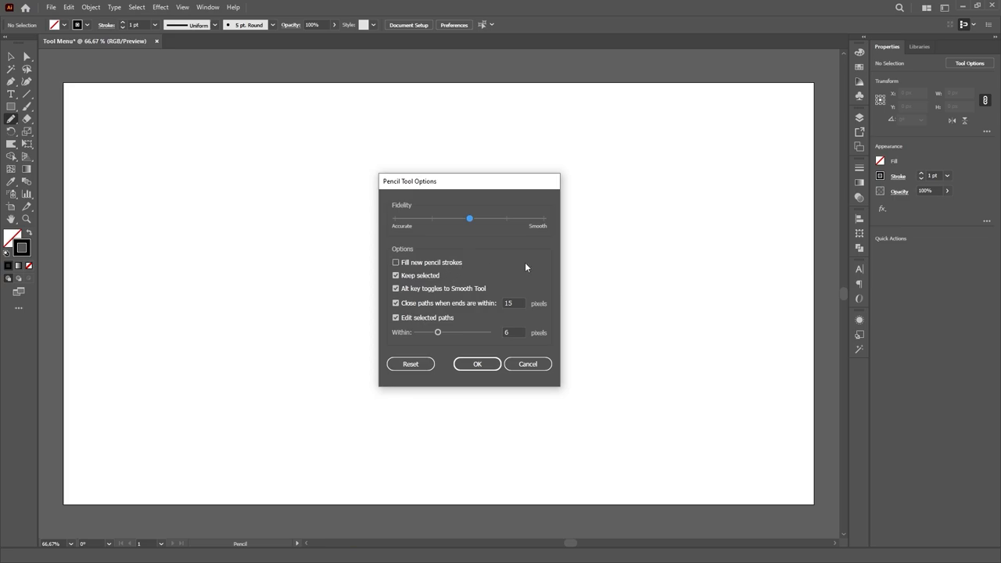
left_click(477, 362)
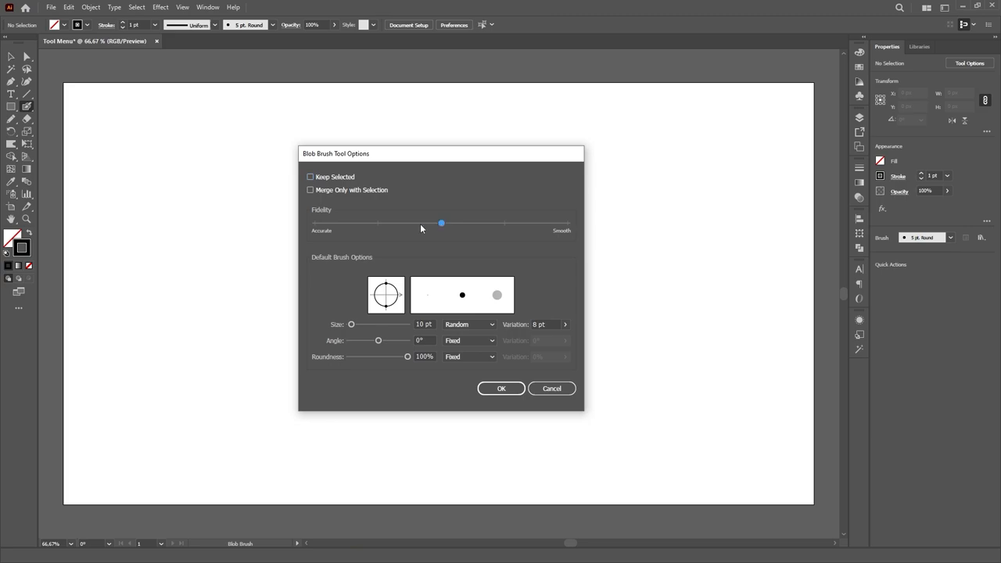
Step: Set the Blob Brush to 19 pt size, 118° angle and 58% roundness, then view size variation choices
left_click_drag(440, 222, 566, 222)
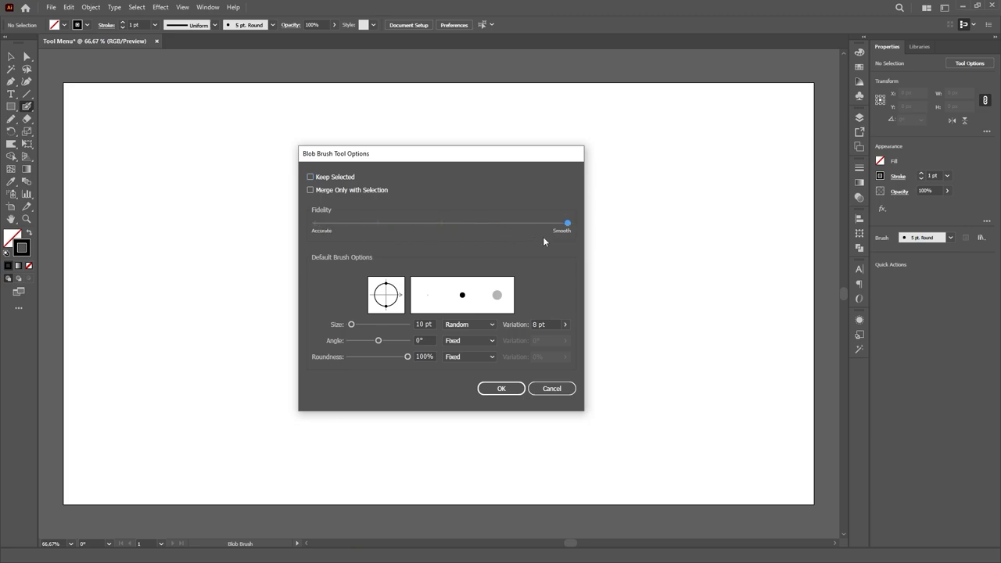
left_click_drag(566, 222, 441, 222)
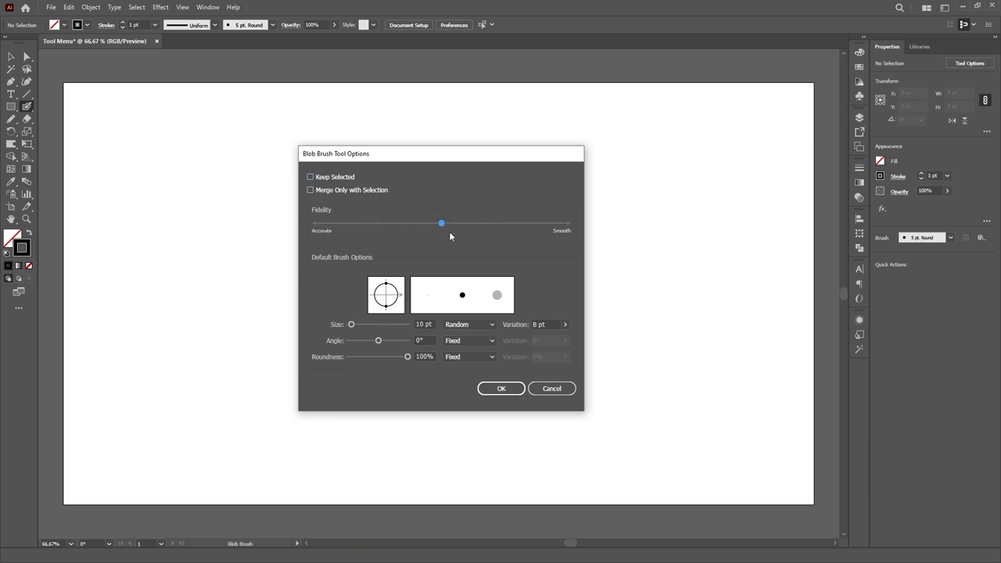
left_click_drag(350, 323, 354, 323)
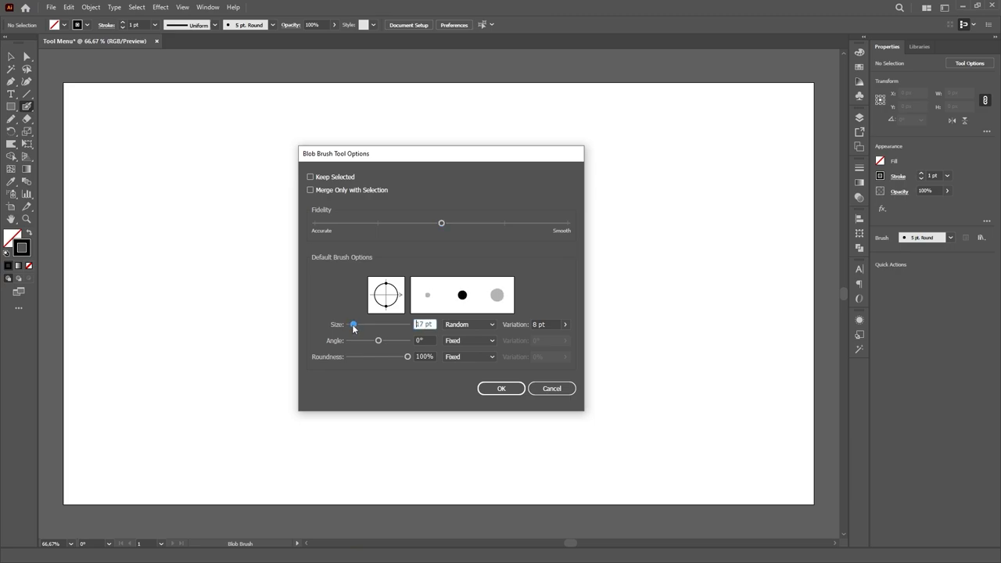
left_click_drag(378, 341, 387, 341)
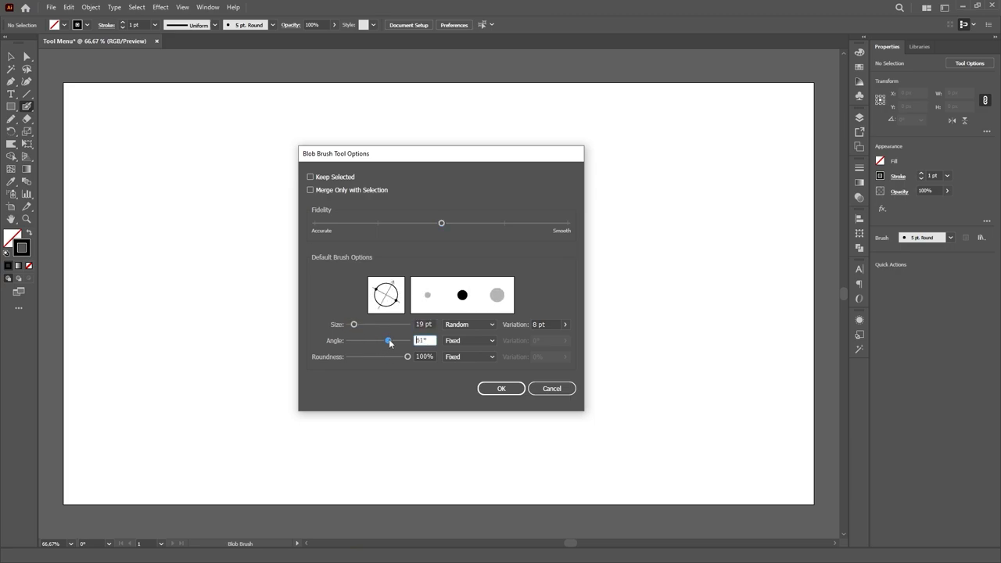
left_click_drag(406, 356, 381, 357)
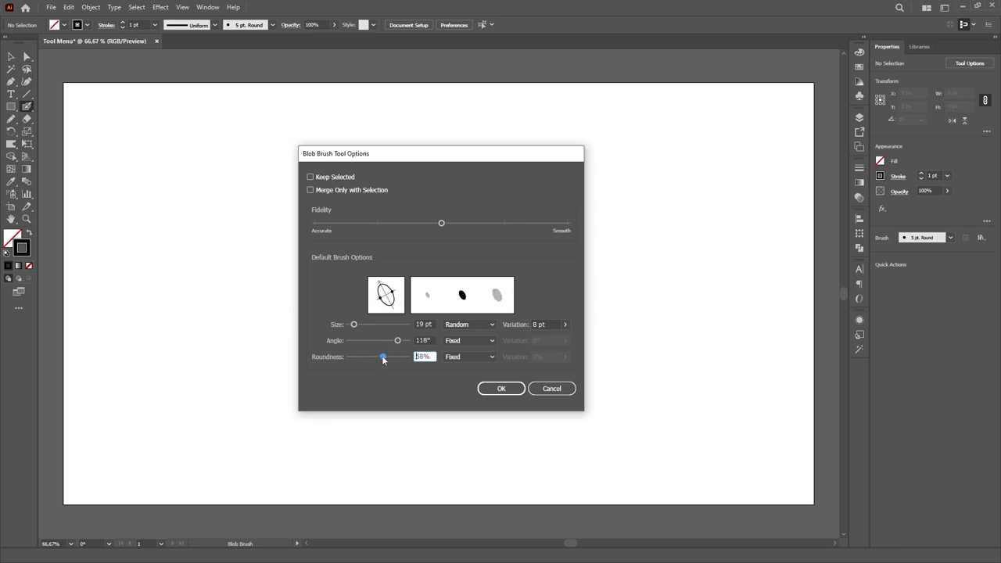
left_click(491, 323)
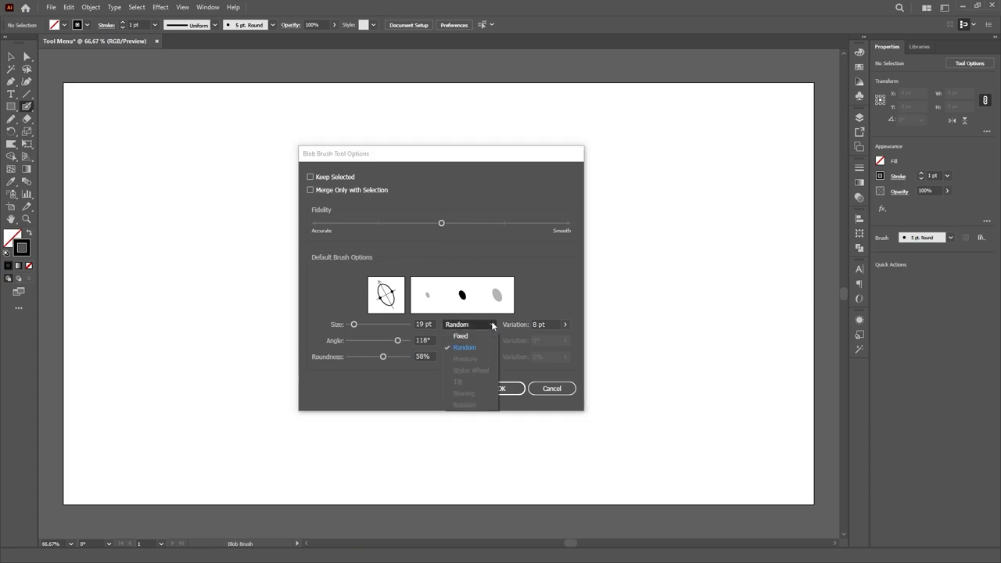
mouse_move(483, 365)
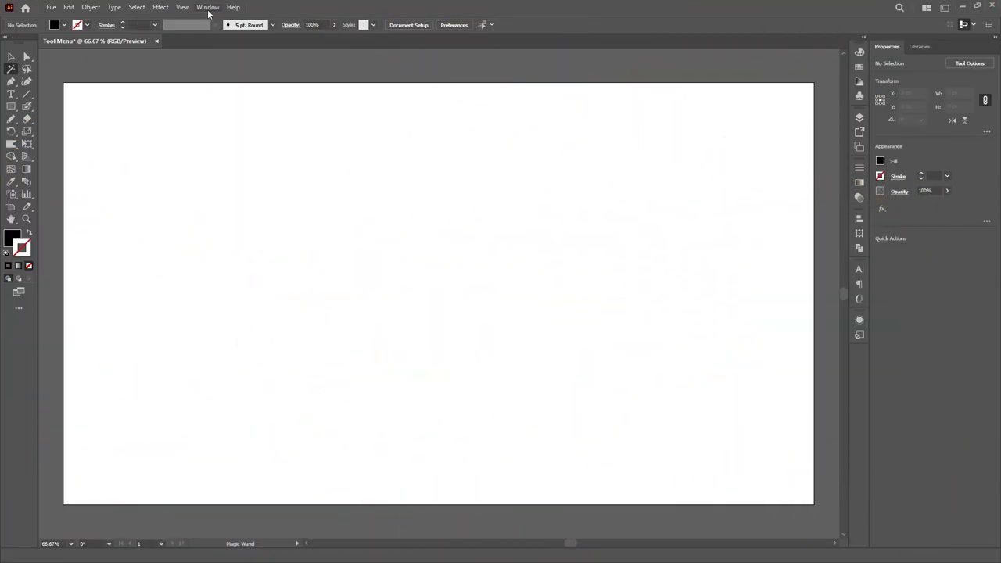
Step: Show the Magic Wand panel from the Window menu, then bring up the Eyedropper options
left_click(206, 6)
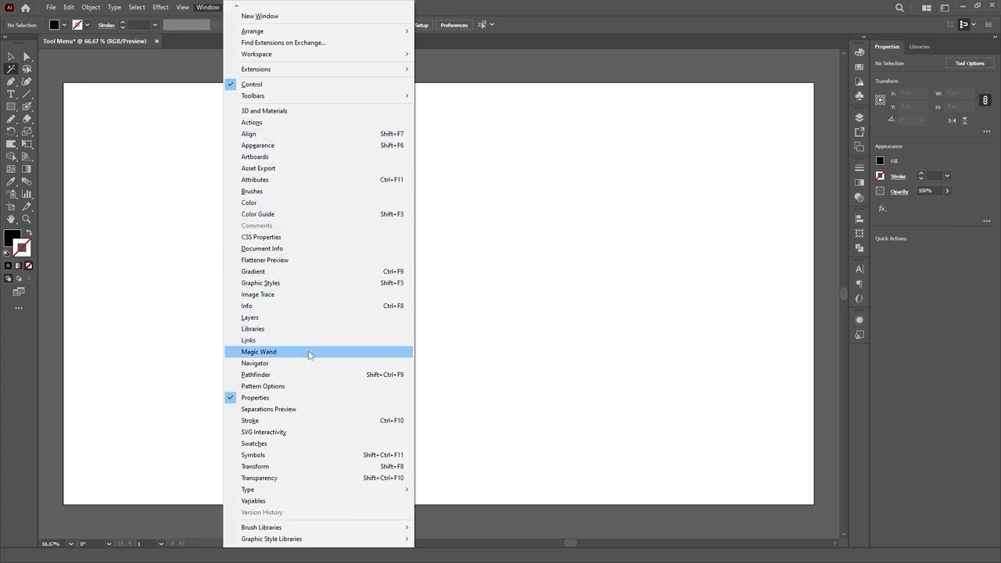
left_click(260, 350)
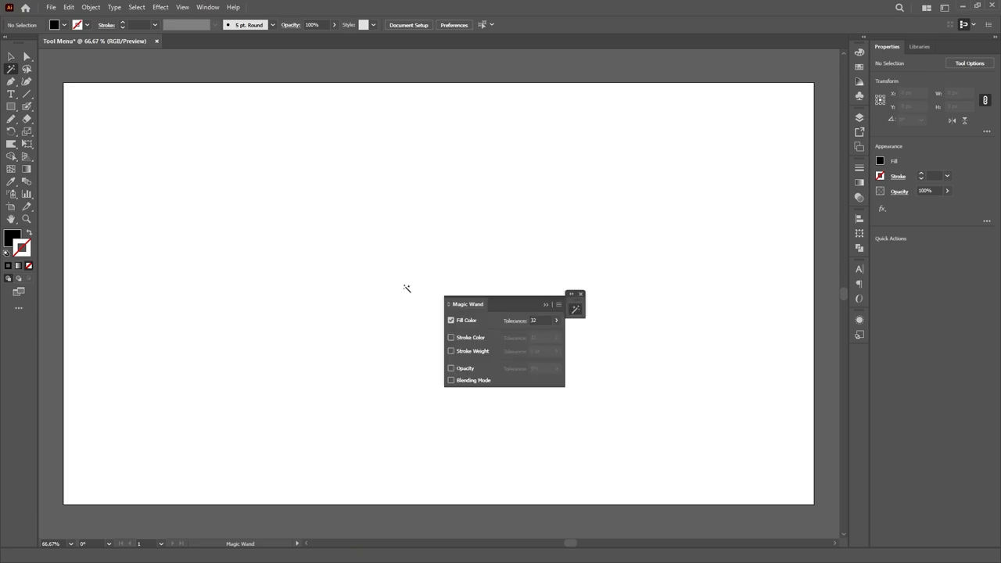
mouse_move(410, 263)
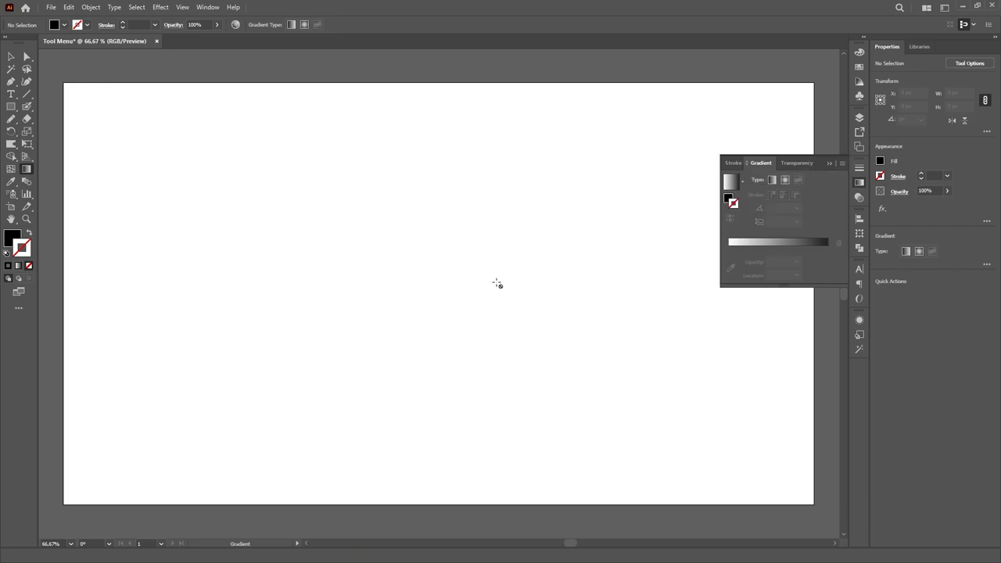
double_click(11, 181)
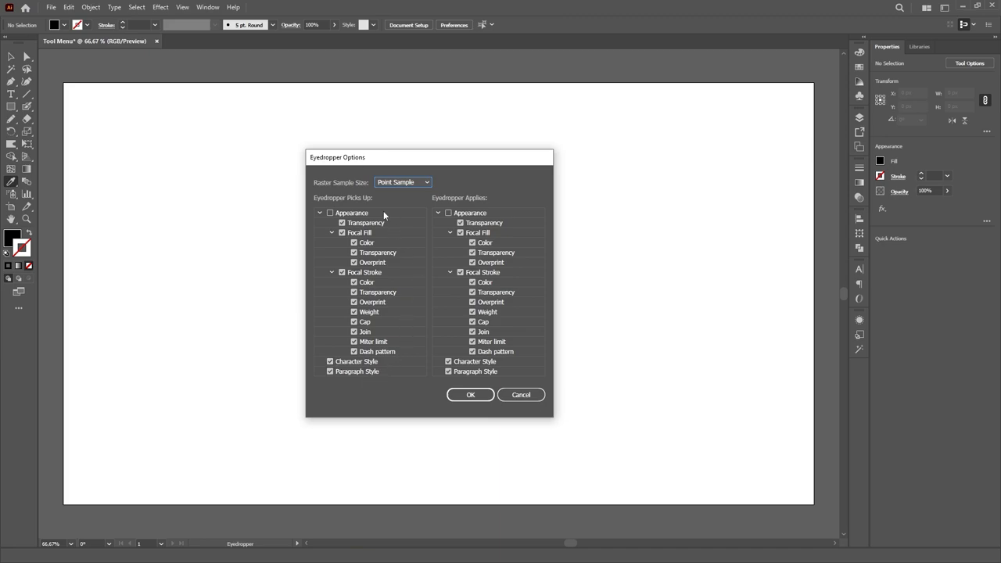
mouse_move(519, 357)
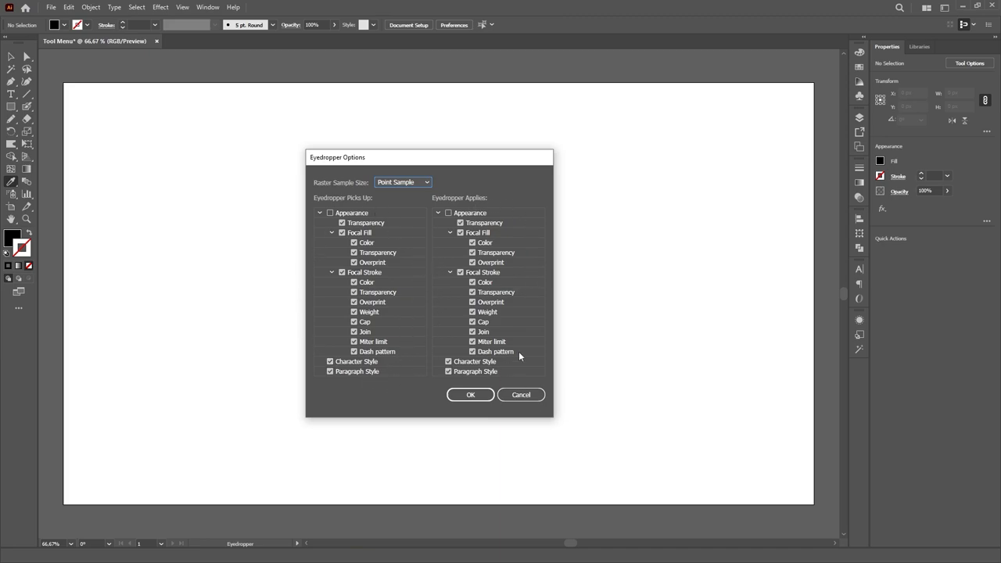
mouse_move(431, 197)
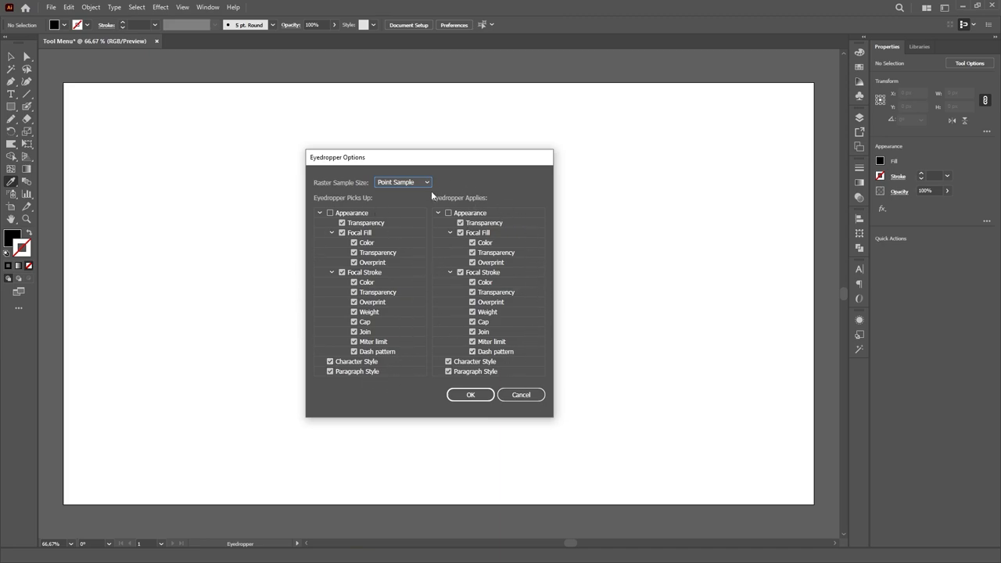
Step: Keep Point Sample as the raster sample size and close the Eyedropper options
left_click(404, 181)
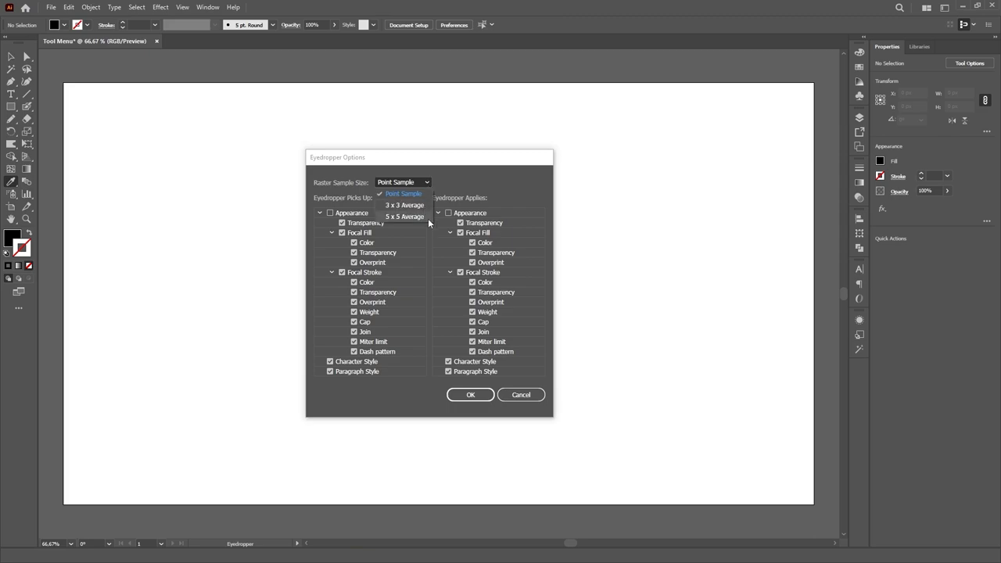
left_click(403, 194)
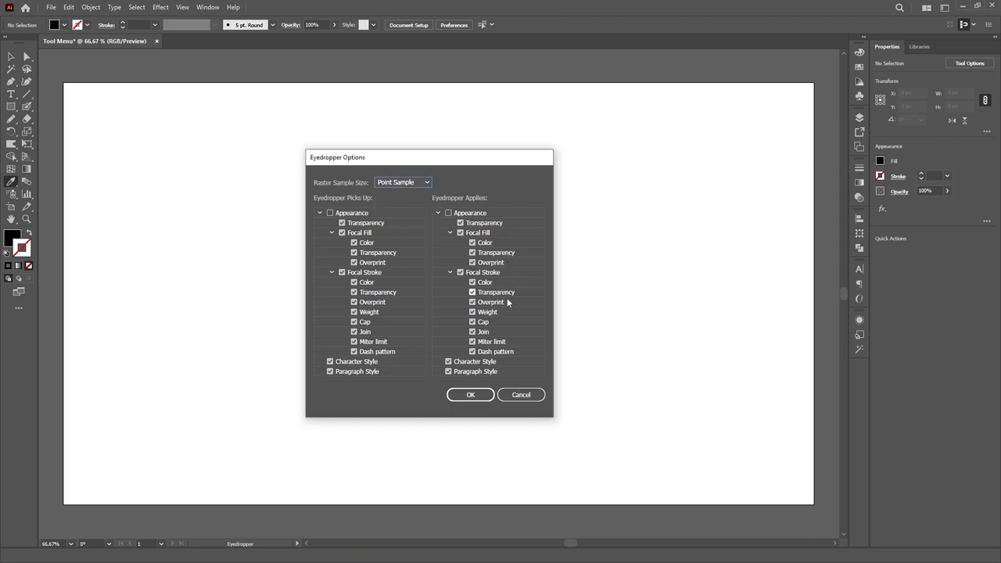
left_click(469, 394)
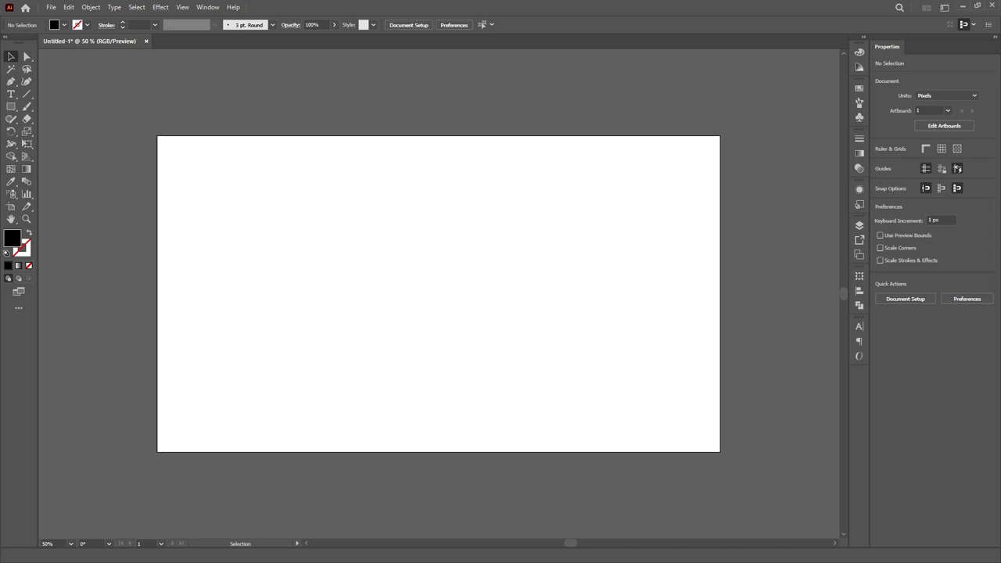